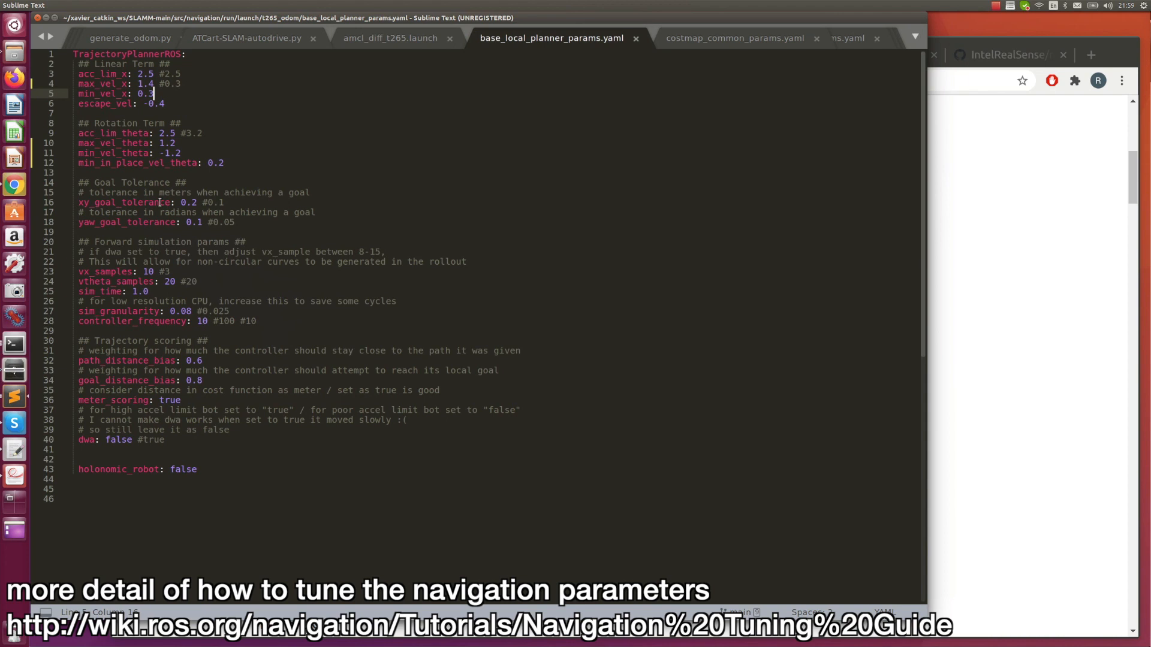
- Review the yaw goal tolerance, then view costmap_common_params.yaml and global_costmap_params.yaml
left_click(193, 203)
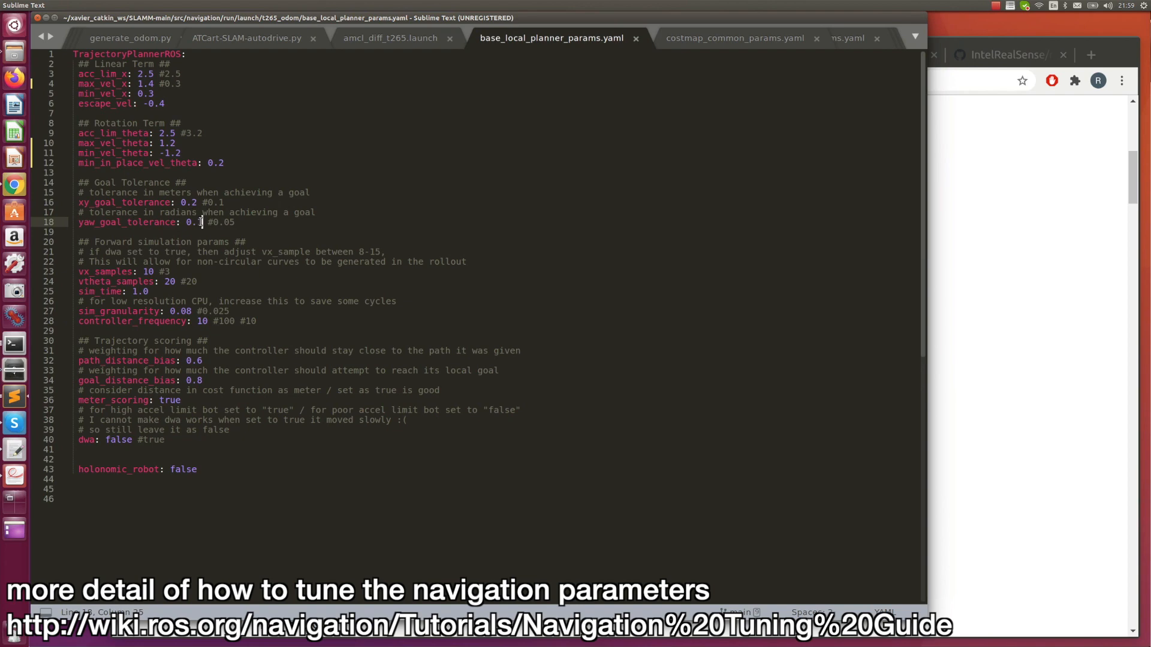
left_click(734, 37)
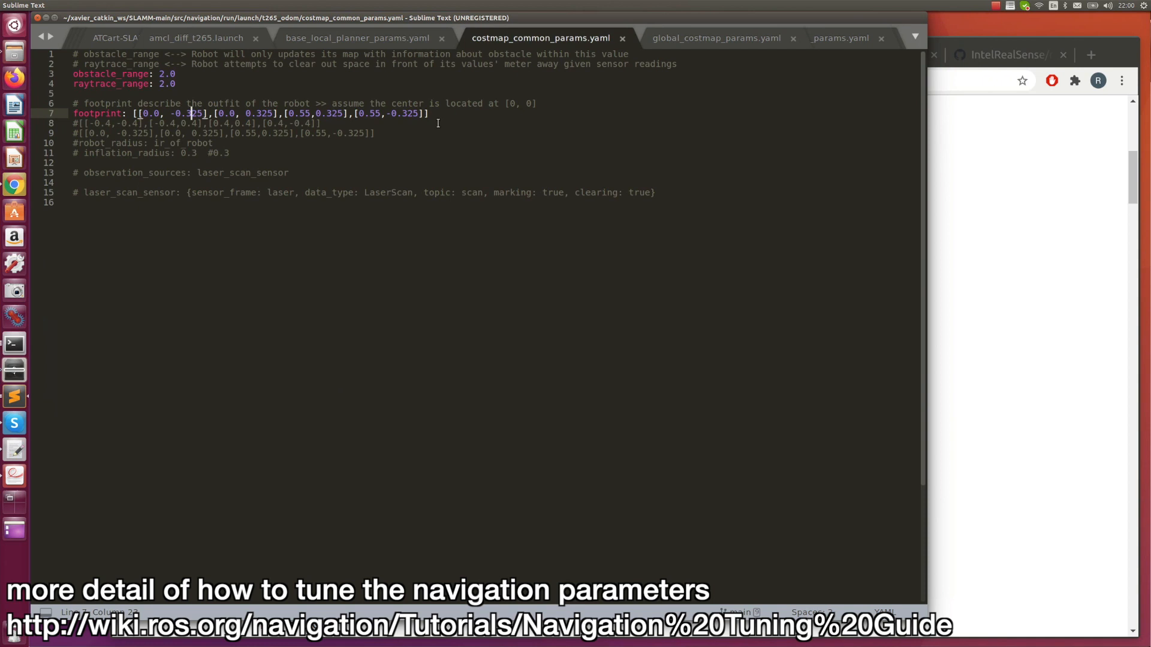
left_click(521, 38)
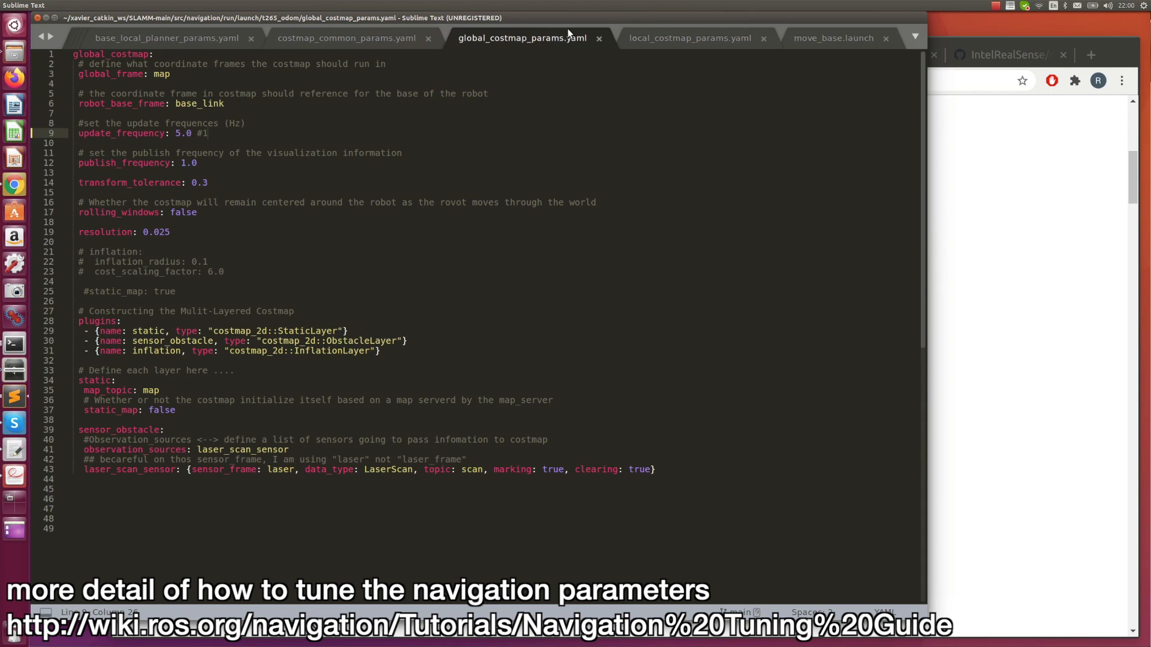